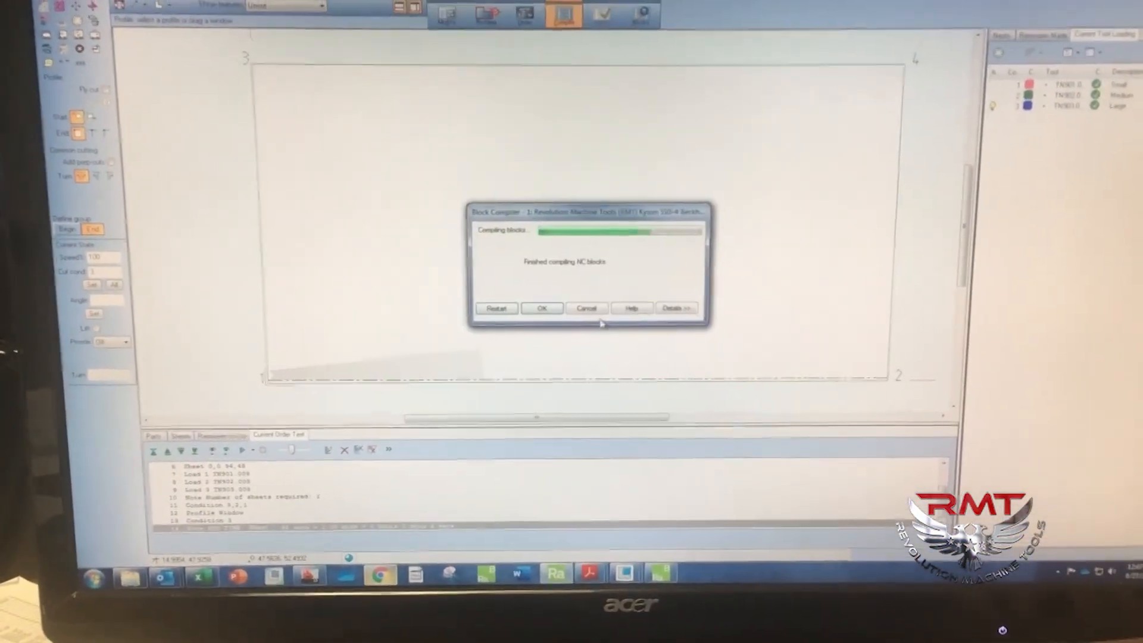
# Accept the 'Finished compiling NC blocks' message so the program listing appears.
pyautogui.click(540, 308)
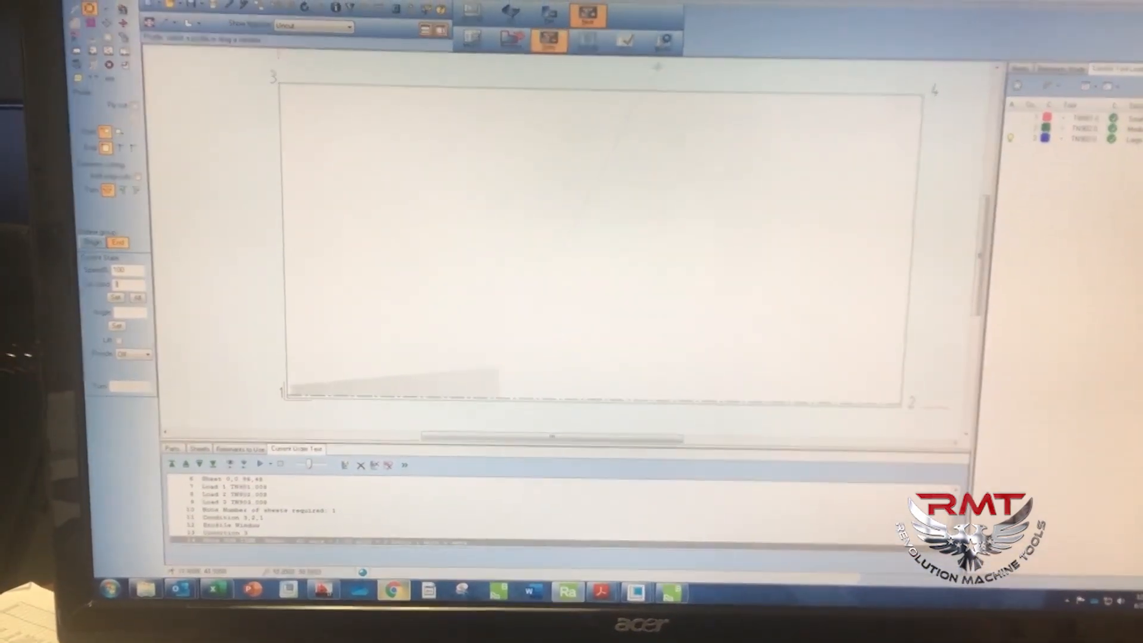